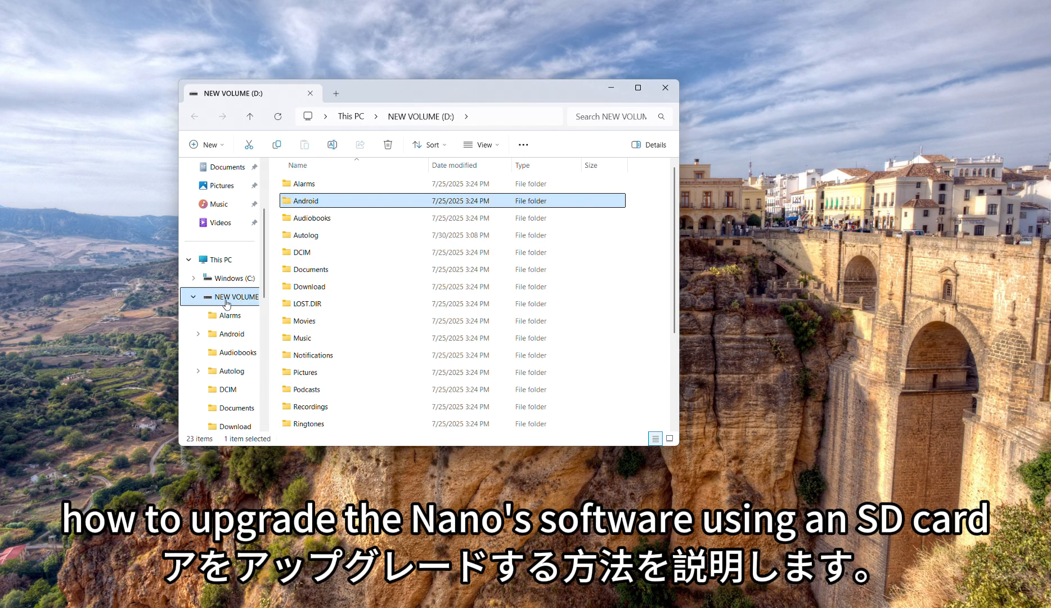
Quick-format the SD card NEW VOLUME (D:) as FAT32 and dismiss the completion message.
{"action": "left_click", "coordinate": [191, 296]}
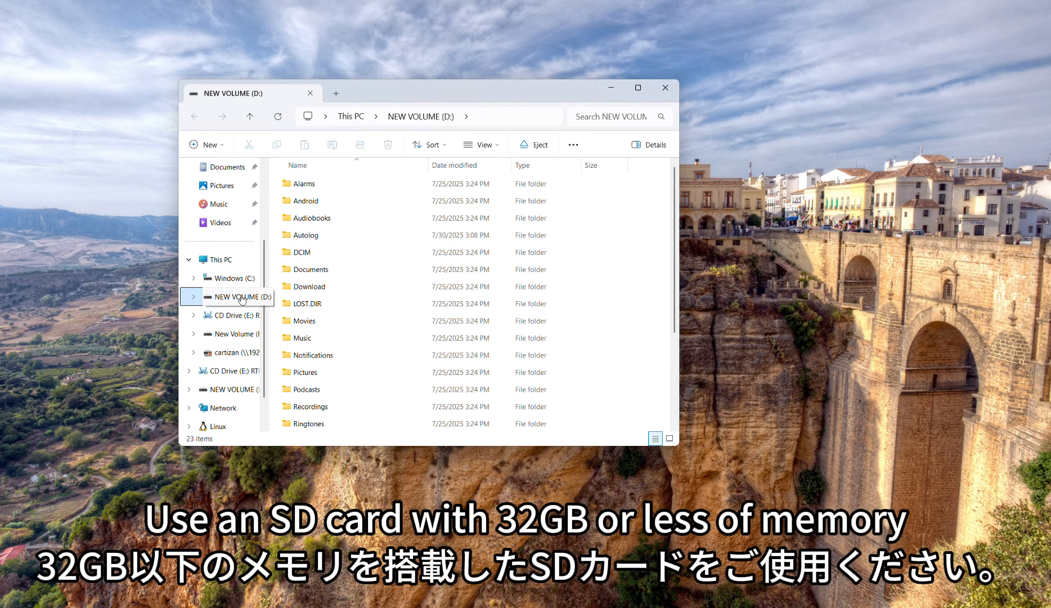
{"action": "right_click", "coordinate": [239, 296]}
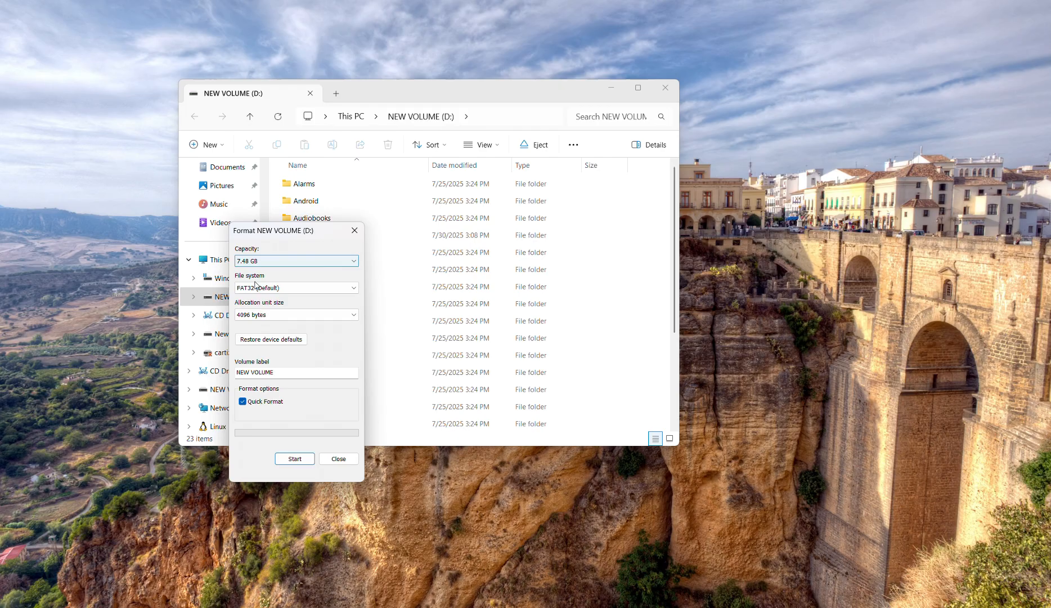
{"action": "left_click", "coordinate": [294, 458]}
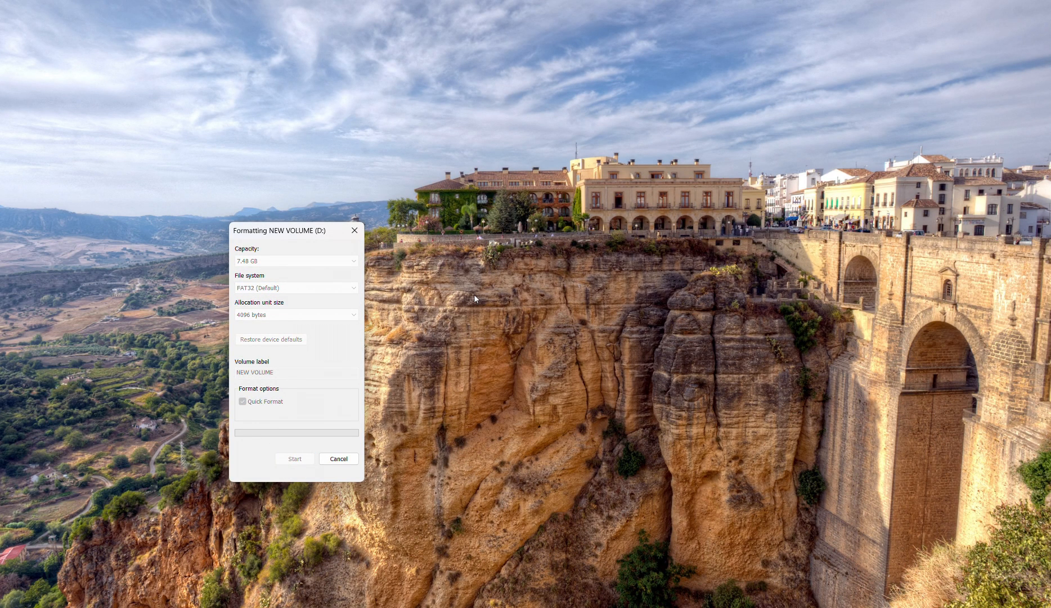
{"action": "left_click", "coordinate": [294, 459]}
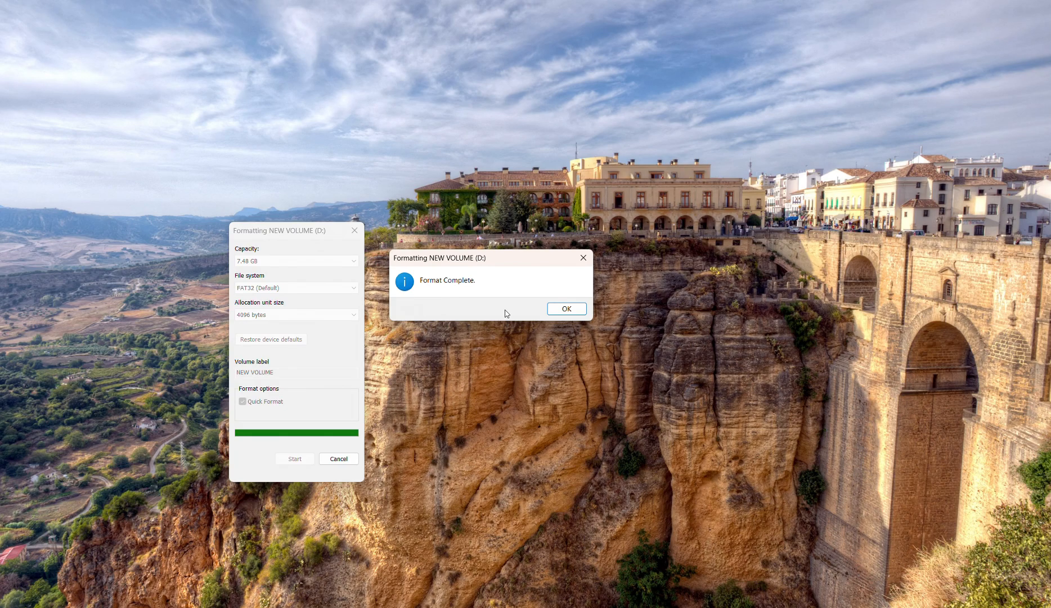
{"action": "left_click", "coordinate": [566, 309]}
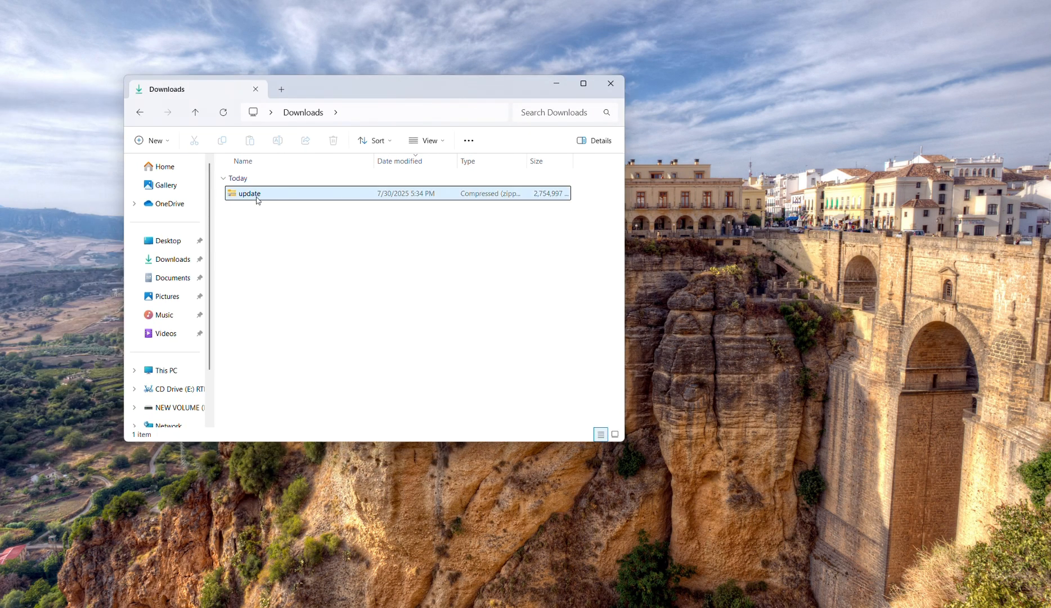
Copy the zipped update file from the Downloads folder.
{"action": "right_click", "coordinate": [248, 193]}
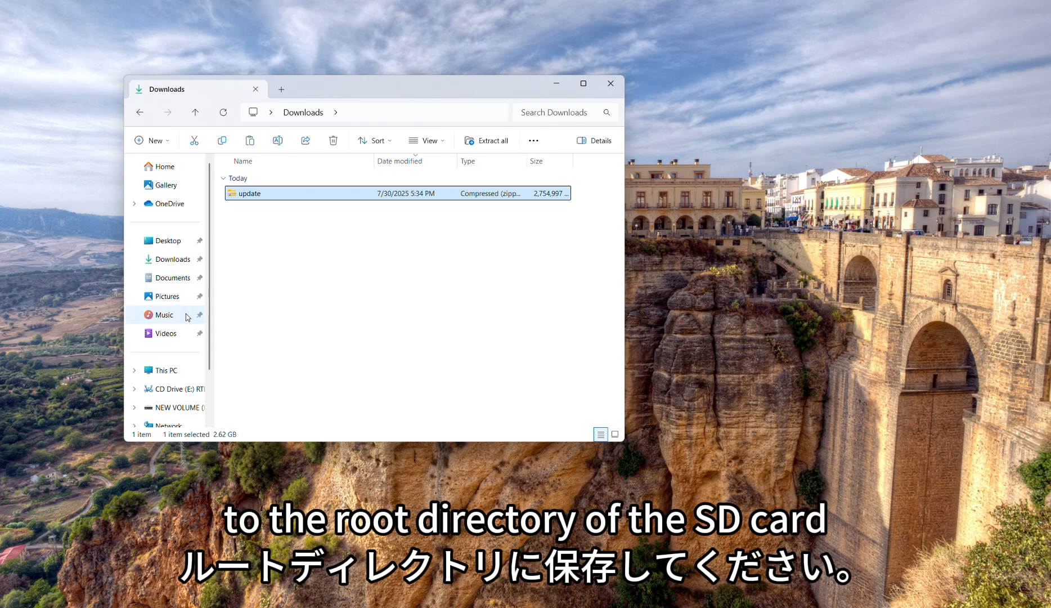
{"action": "left_click", "coordinate": [176, 407]}
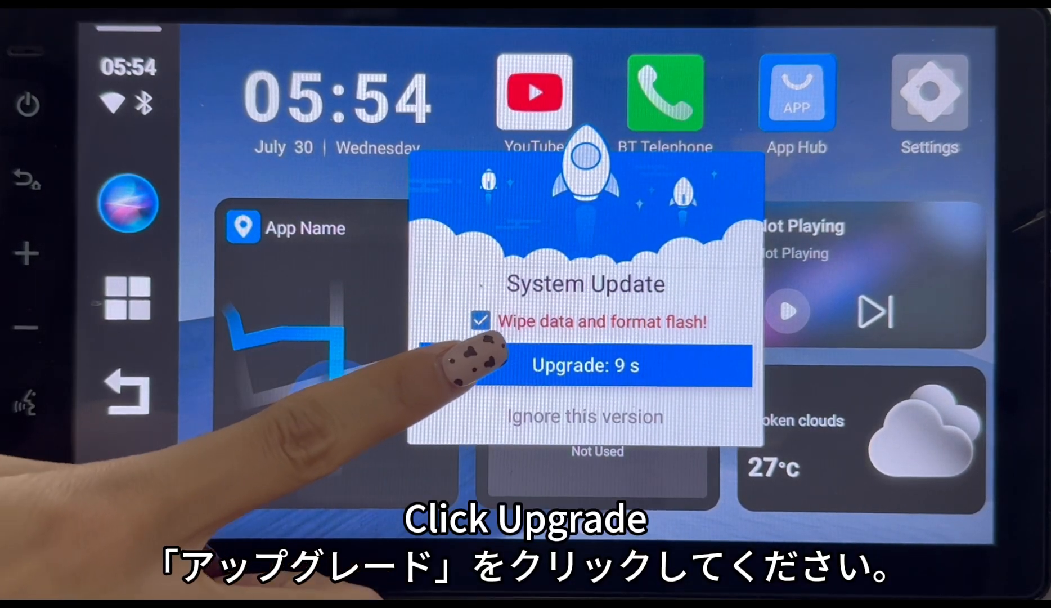
Tap Upgrade with Wipe data left checked to start the head unit system update.
{"action": "left_click", "coordinate": [584, 366]}
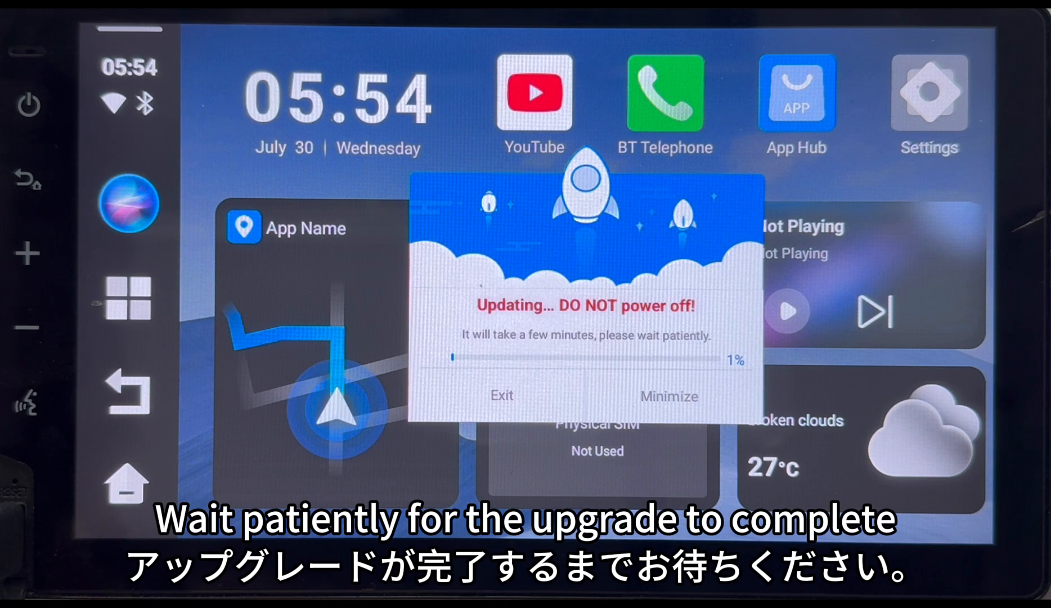